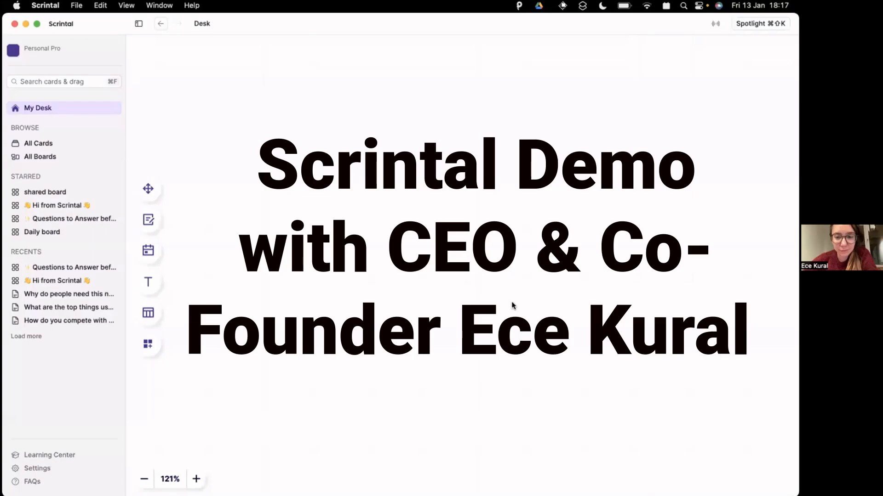
mouse_move(336, 283)
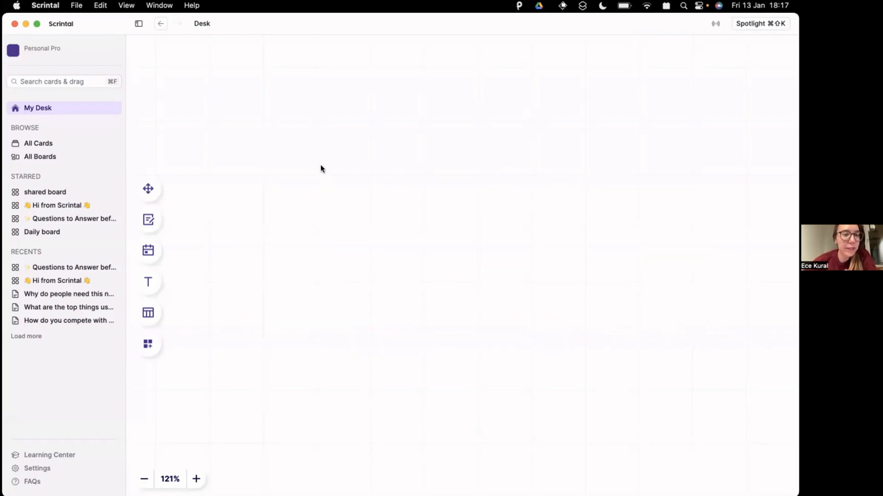
mouse_move(200, 148)
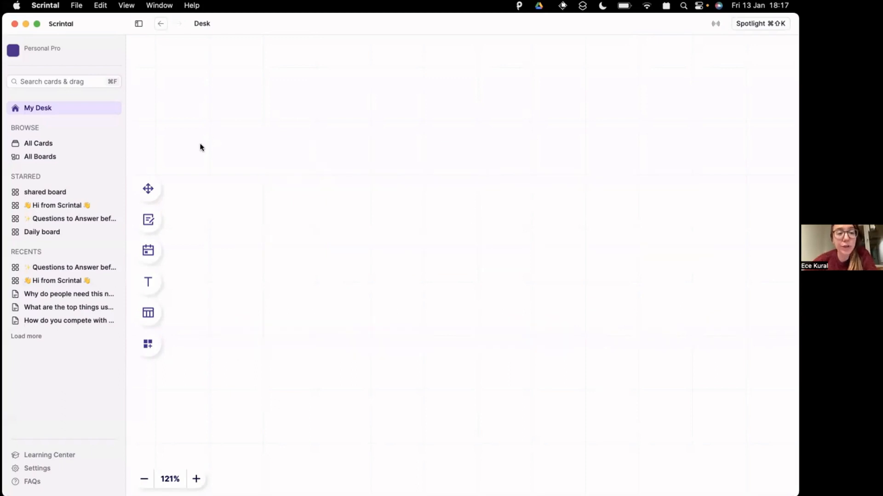
mouse_move(312, 164)
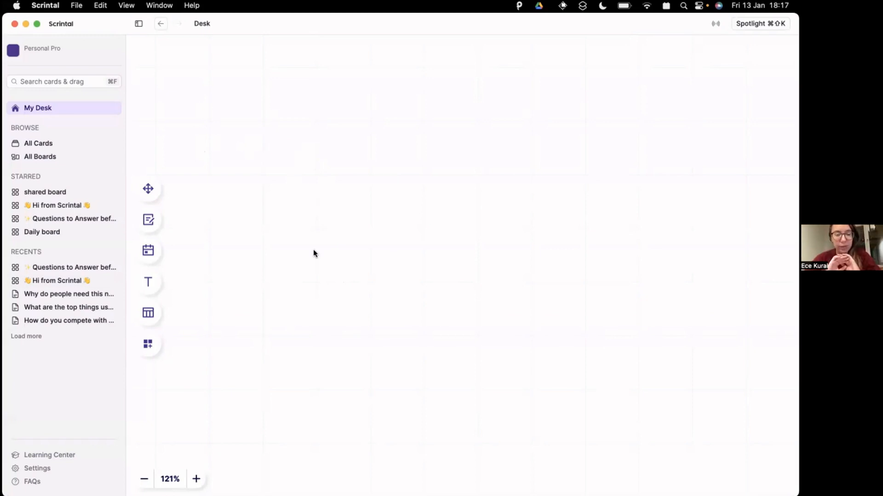
mouse_move(253, 208)
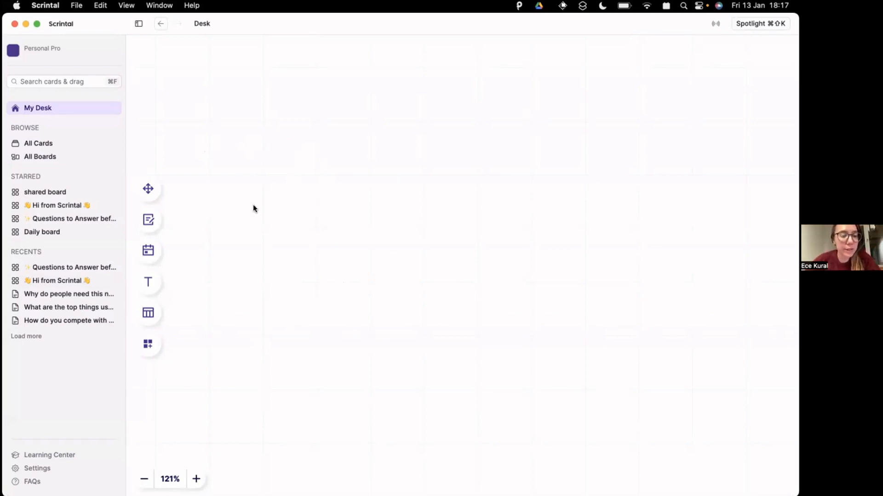
mouse_move(231, 210)
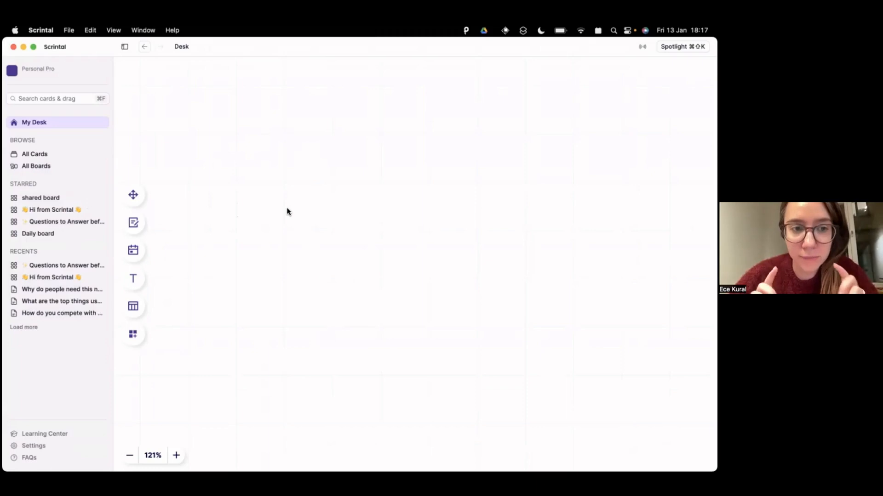
mouse_move(290, 206)
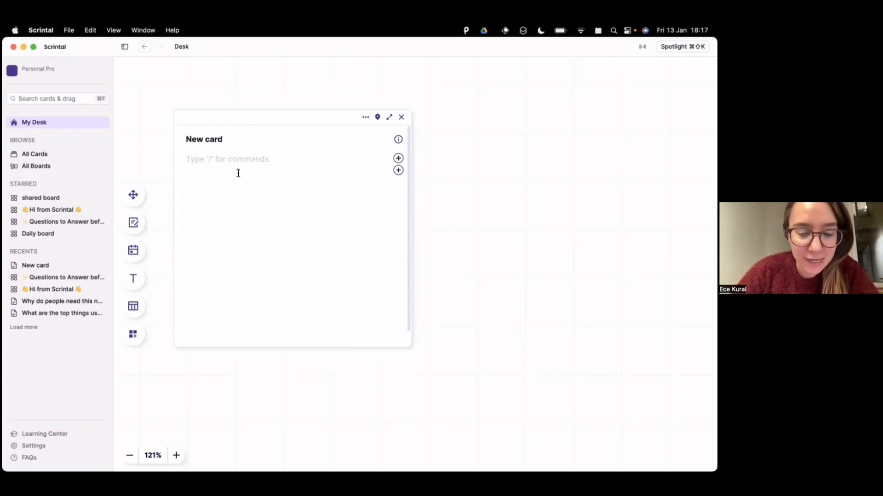
- Add a new card linking to a newly created 'New Link' card, then close that card's panel
text(nE)
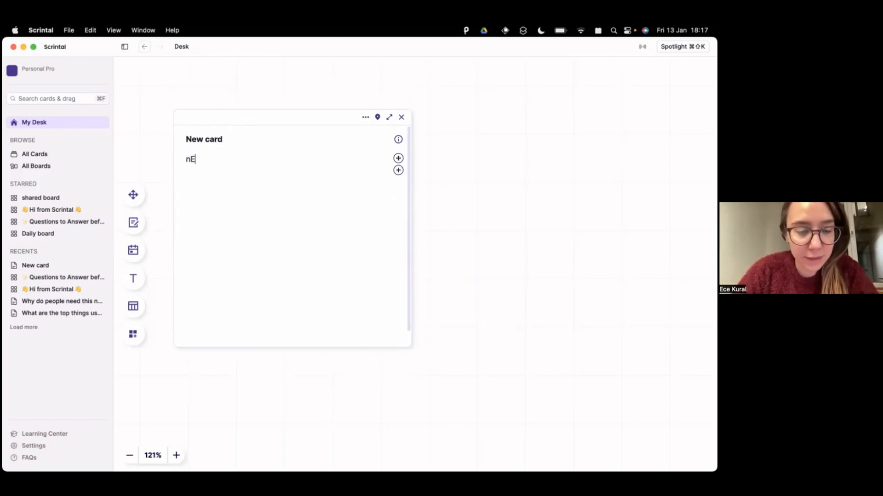
text(New Link)
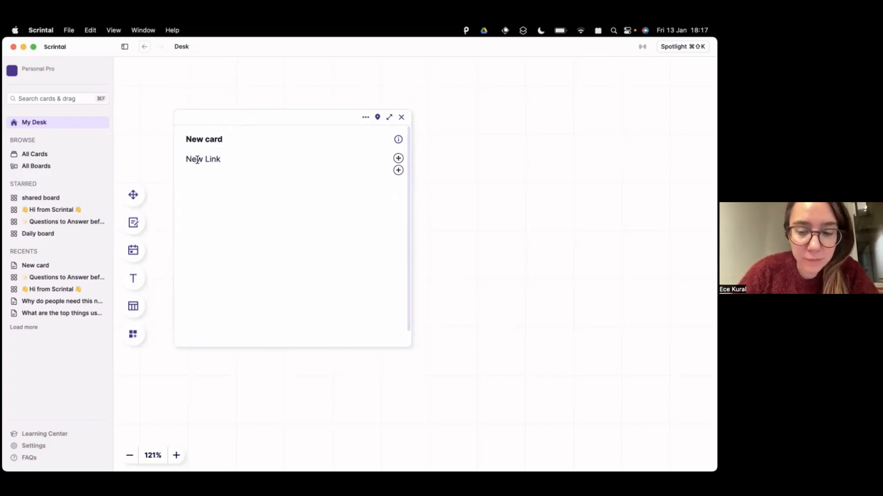
click(203, 159)
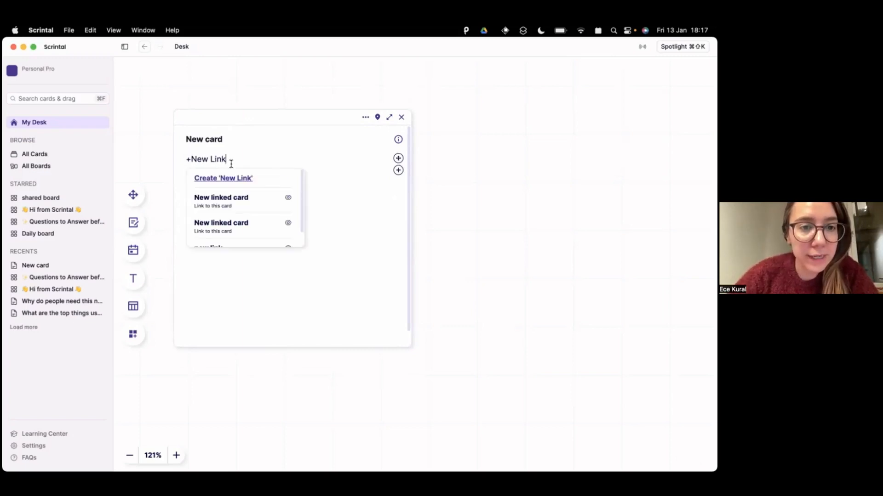
click(223, 178)
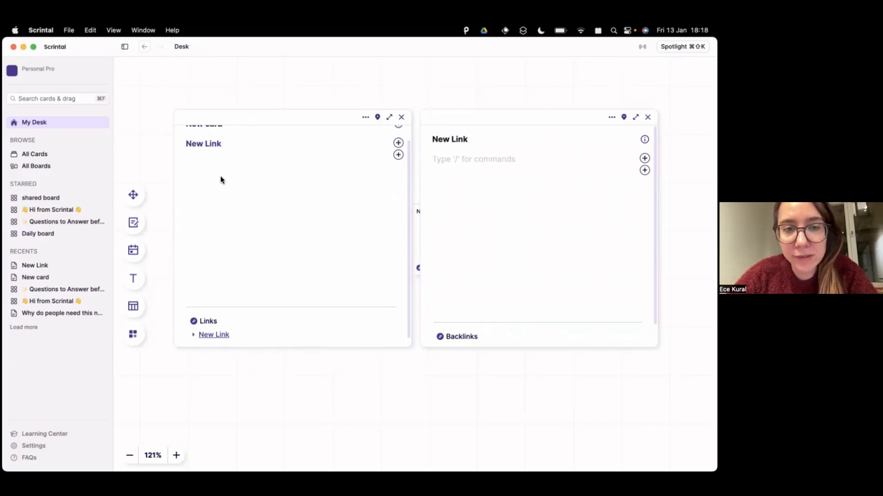
scroll(up, 3)
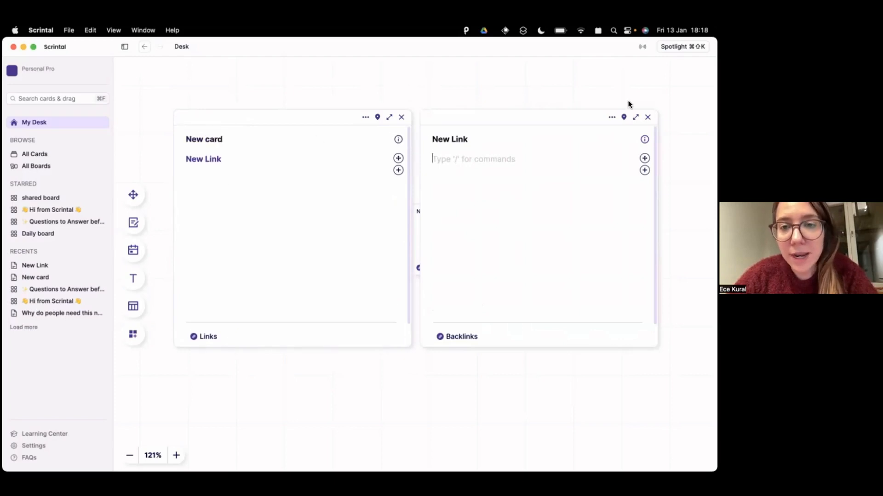
click(647, 117)
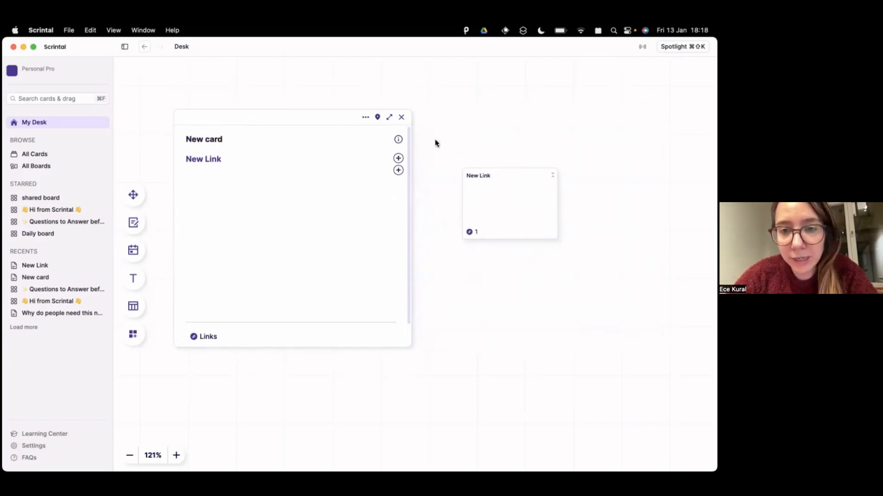
- Open the New Link card and close it again
click(401, 117)
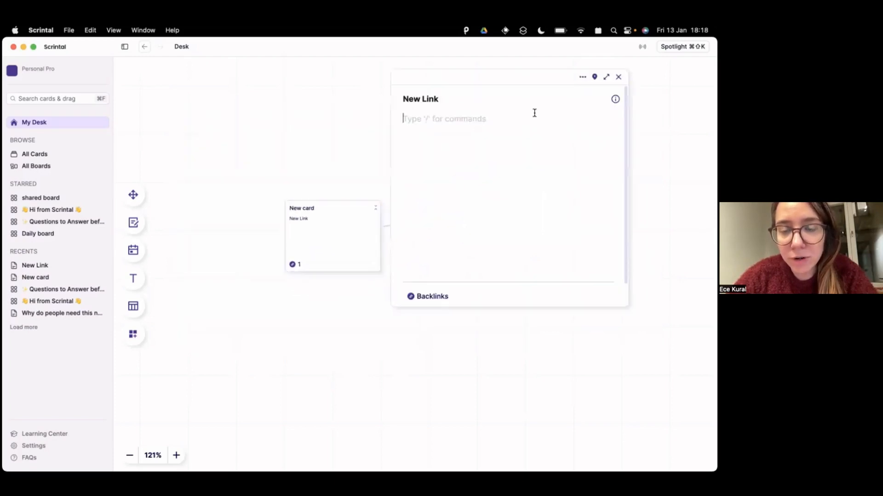
click(618, 77)
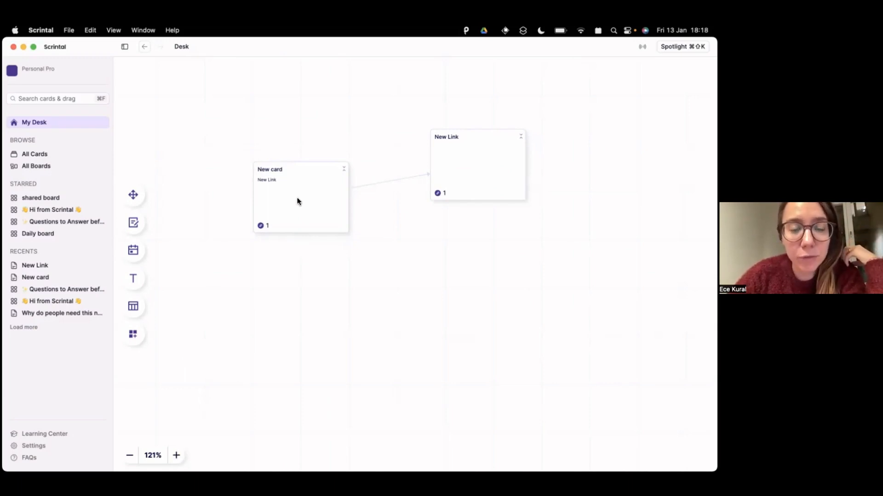
mouse_move(424, 149)
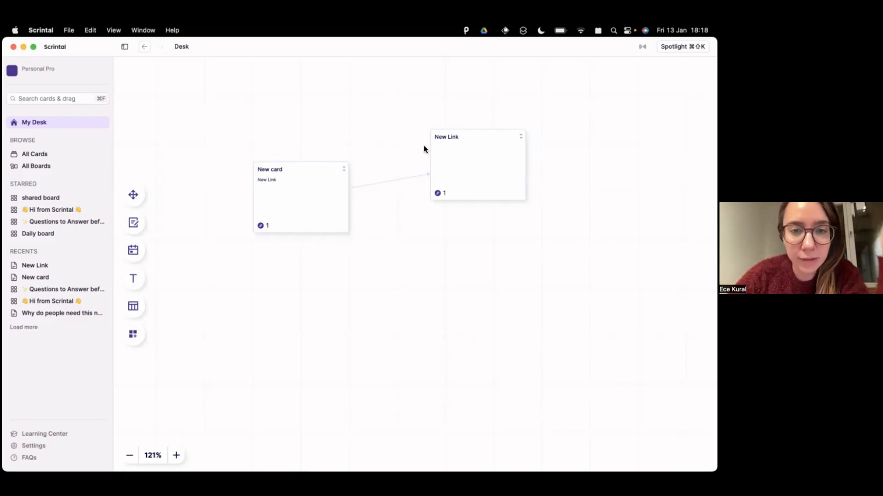
mouse_move(352, 191)
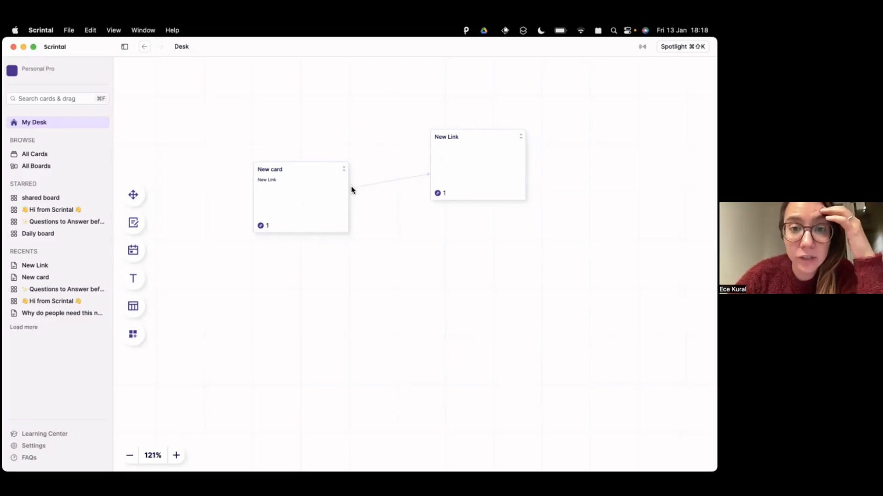
mouse_move(426, 179)
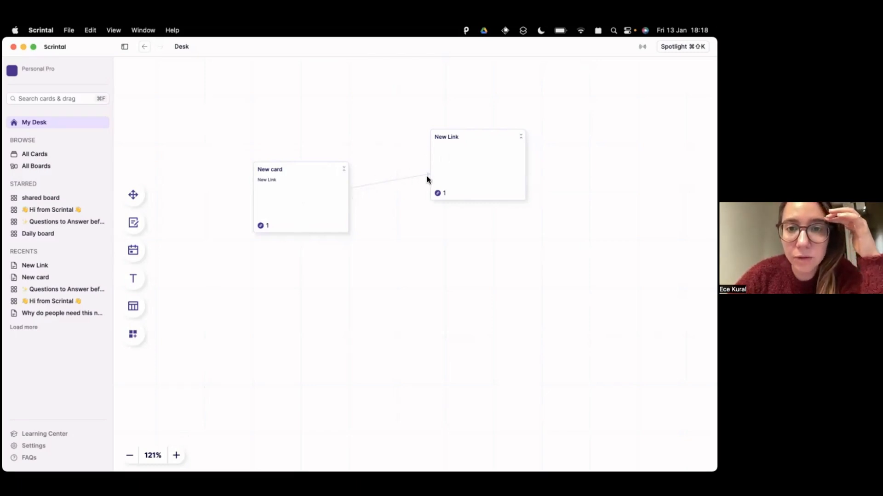
mouse_move(460, 164)
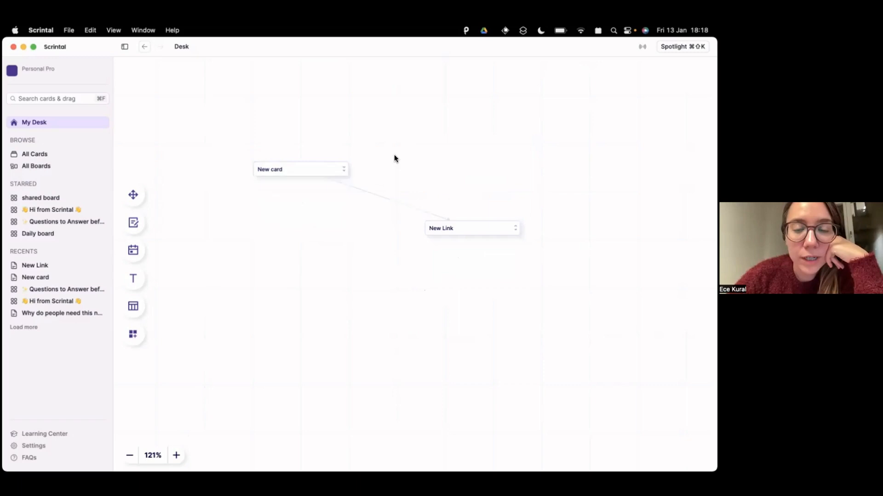
mouse_move(148, 317)
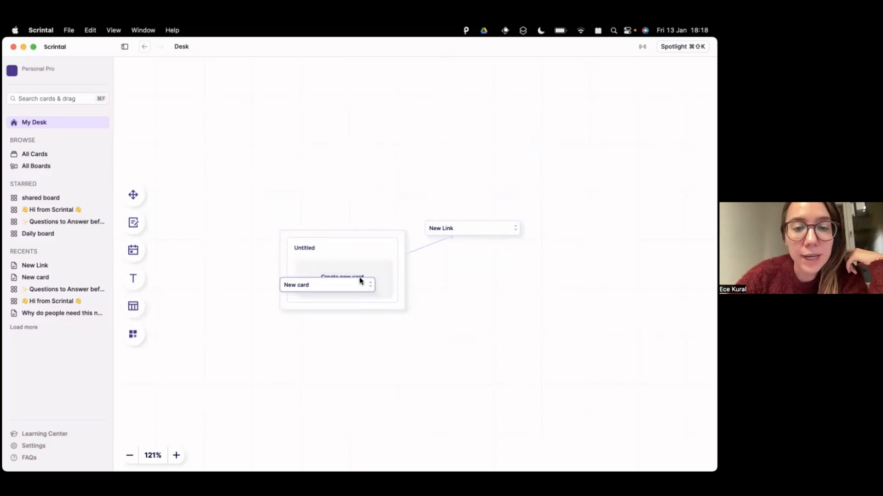
- Drop New card into the Untitled board and open the starred 'Questions to Answer before Pitching' board
click(295, 285)
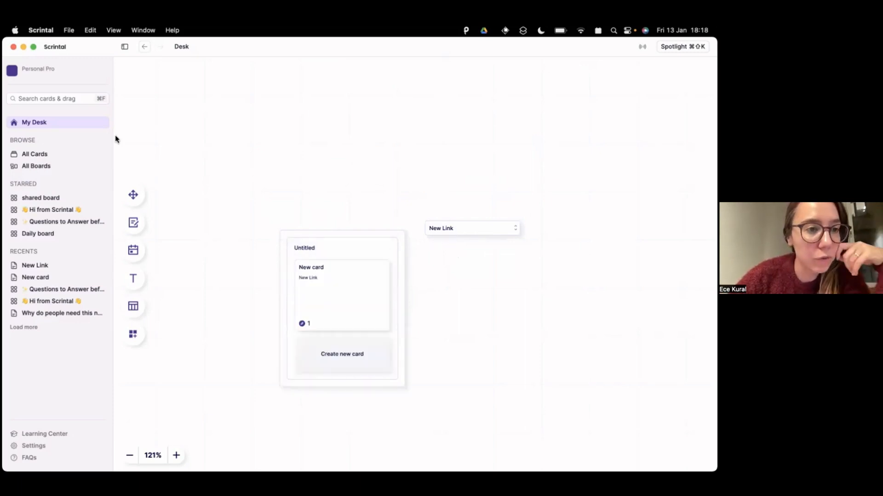
mouse_move(68, 221)
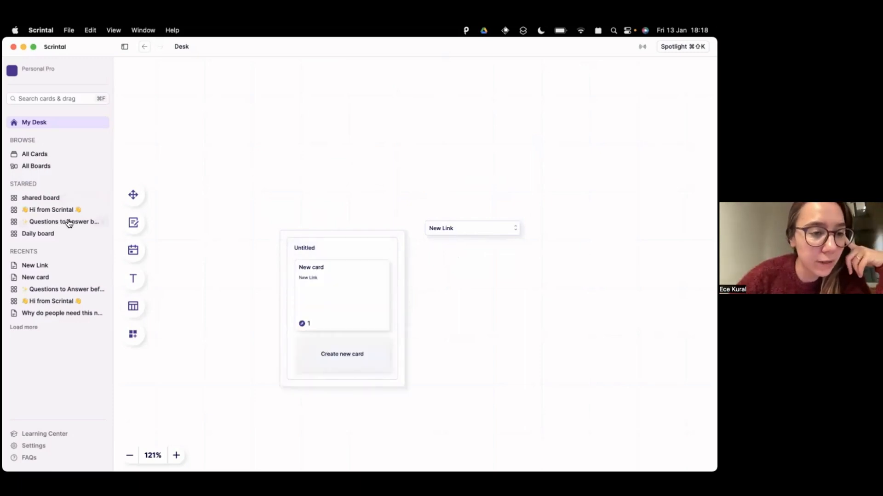
click(63, 221)
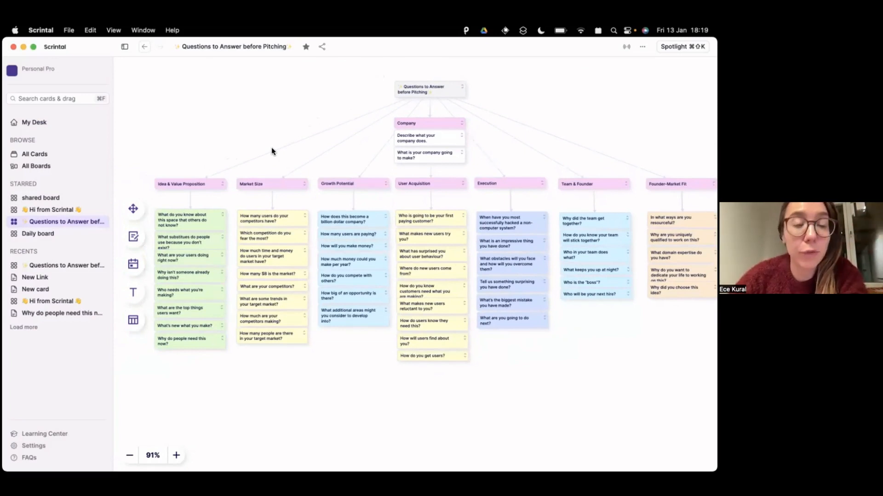
mouse_move(163, 155)
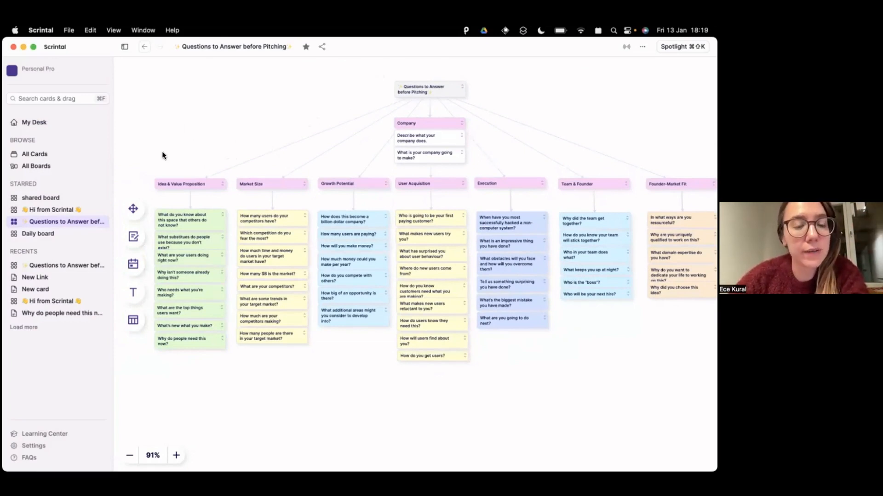
mouse_move(227, 208)
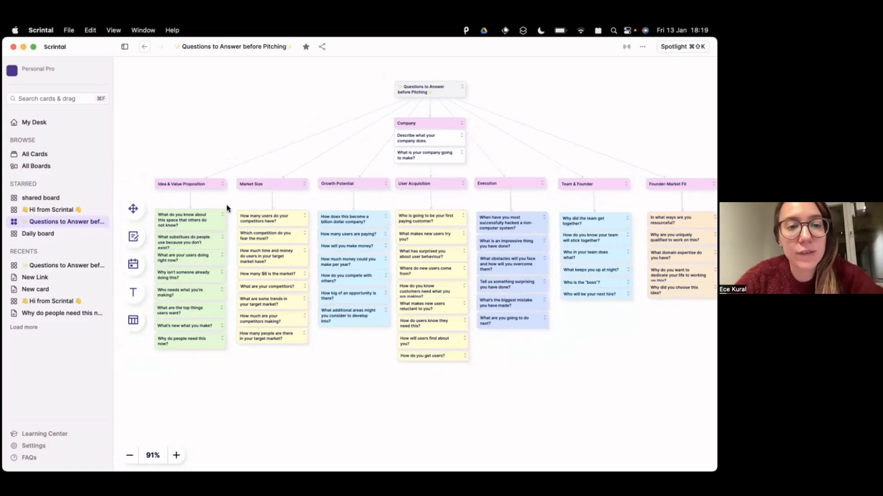
mouse_move(335, 213)
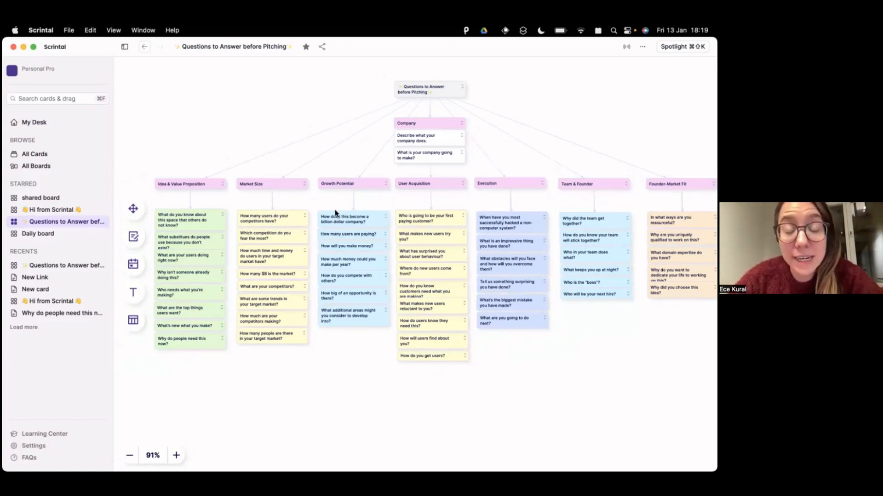
mouse_move(367, 321)
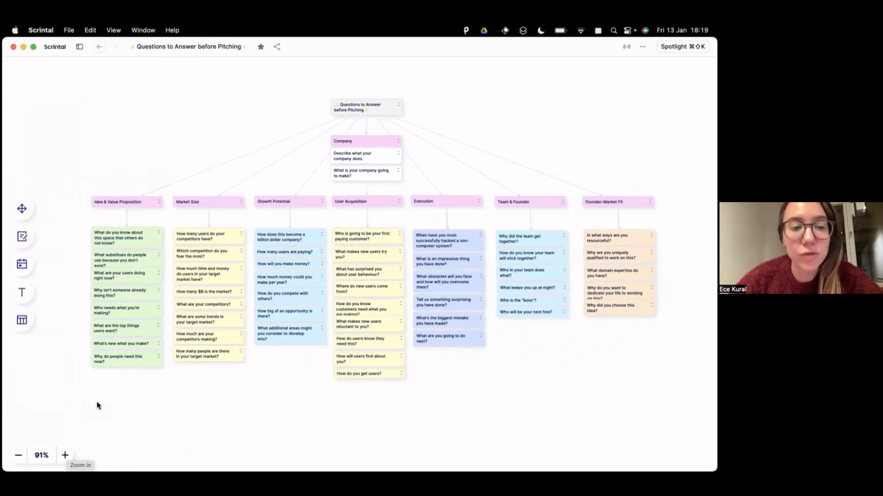
- Open the 'Why do people need this now?' question card
click(118, 359)
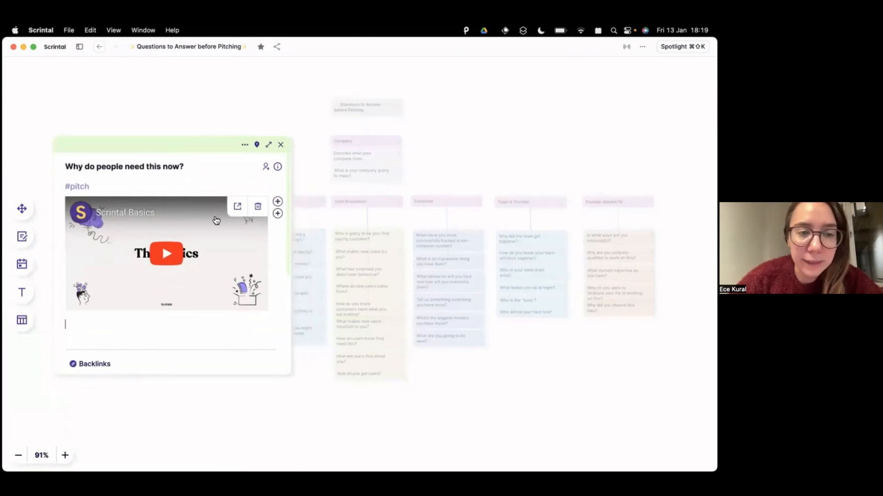
mouse_move(239, 247)
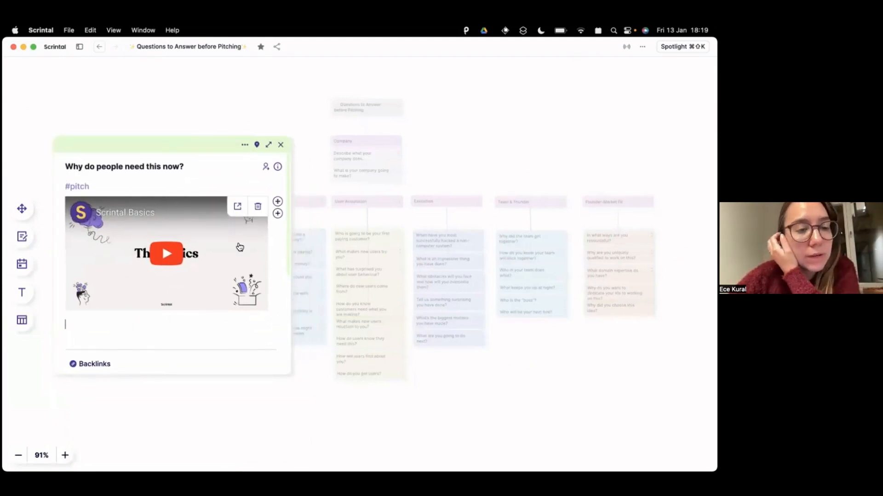
mouse_move(230, 210)
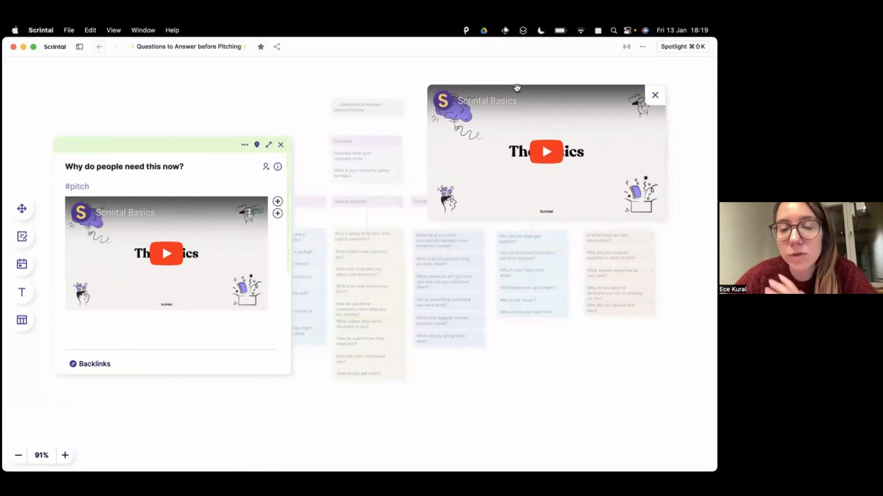
mouse_move(128, 323)
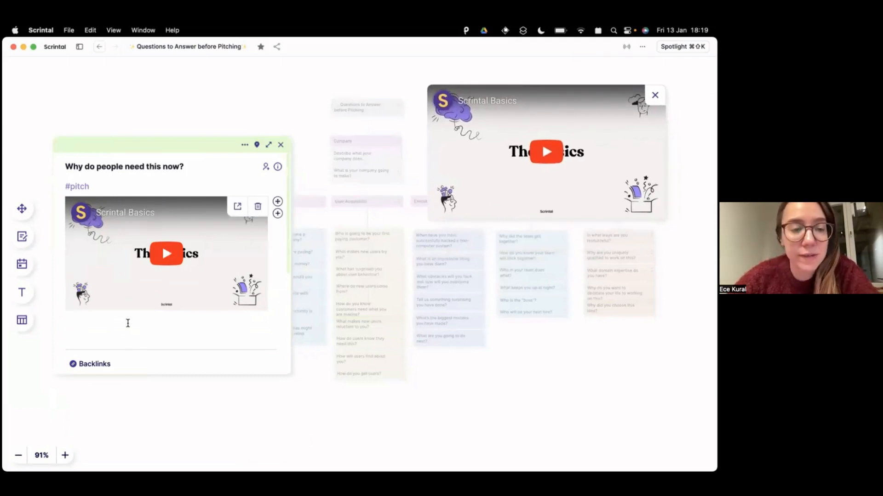
- Close the 'Why do people need this now?' card and its floating video player
scroll(down, 3)
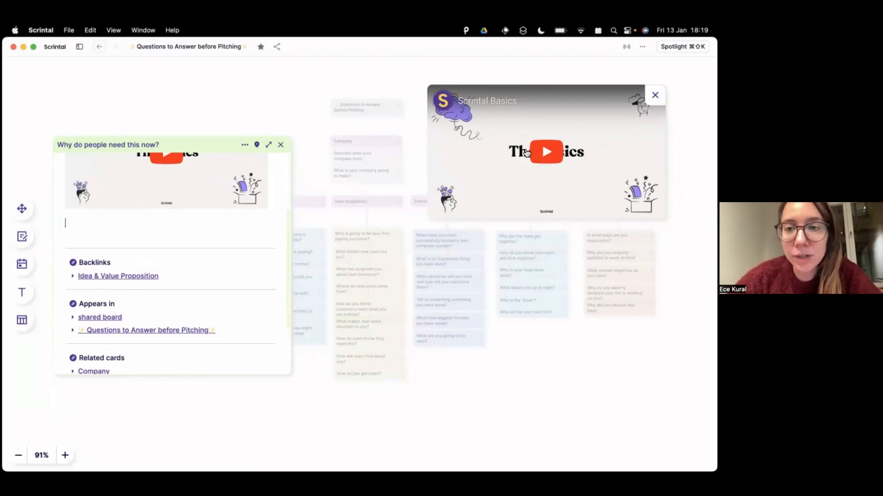
mouse_move(268, 124)
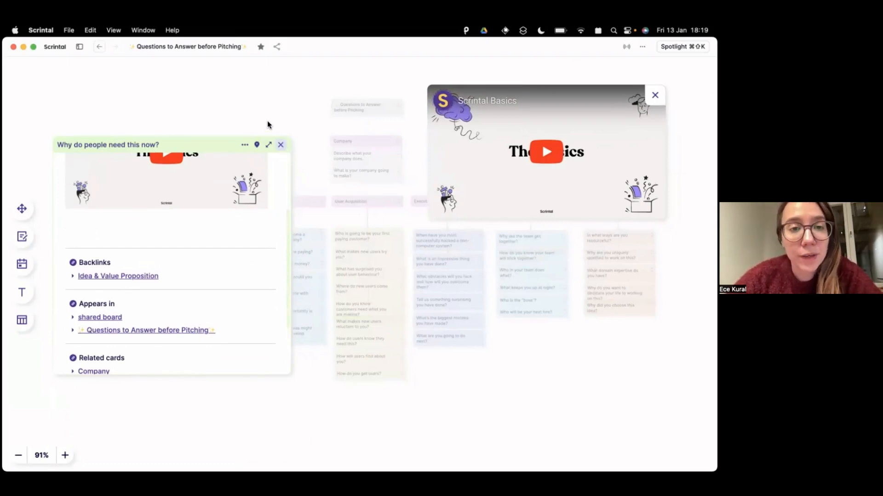
click(280, 145)
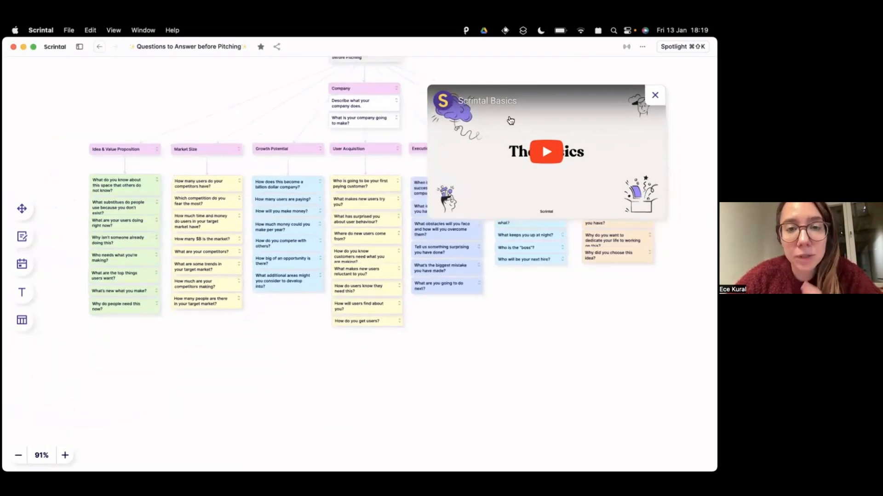
click(654, 95)
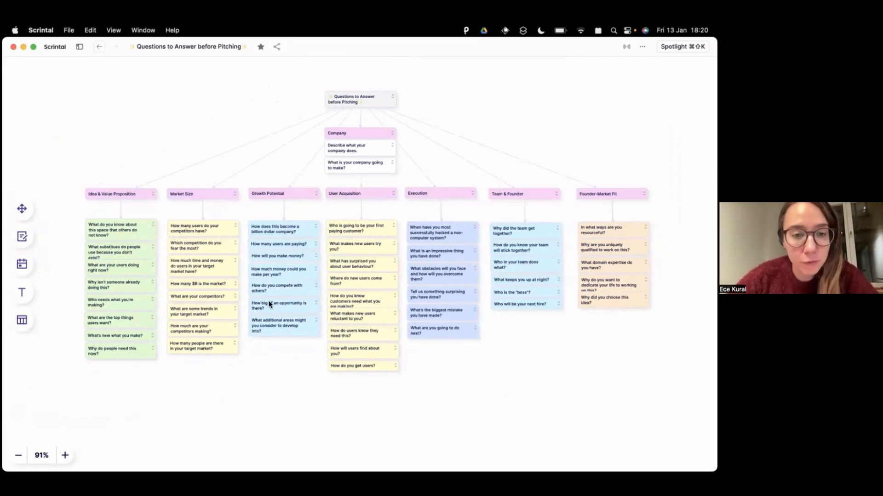
mouse_move(265, 296)
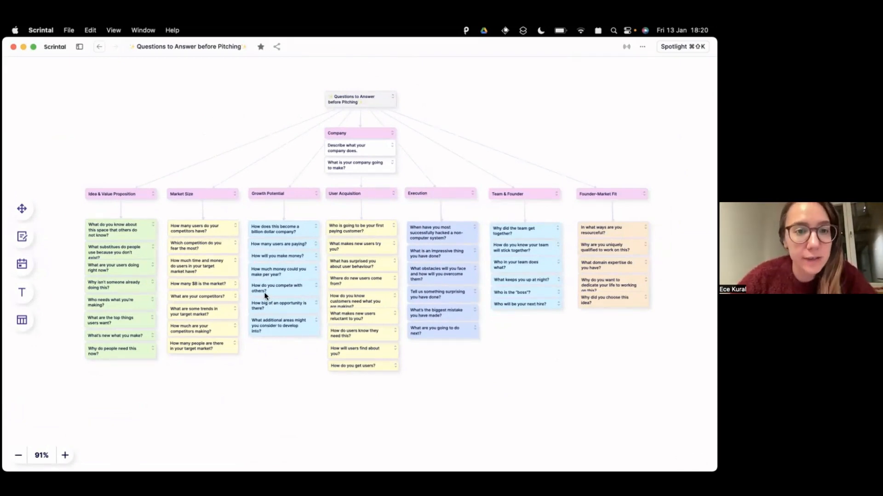
mouse_move(70, 123)
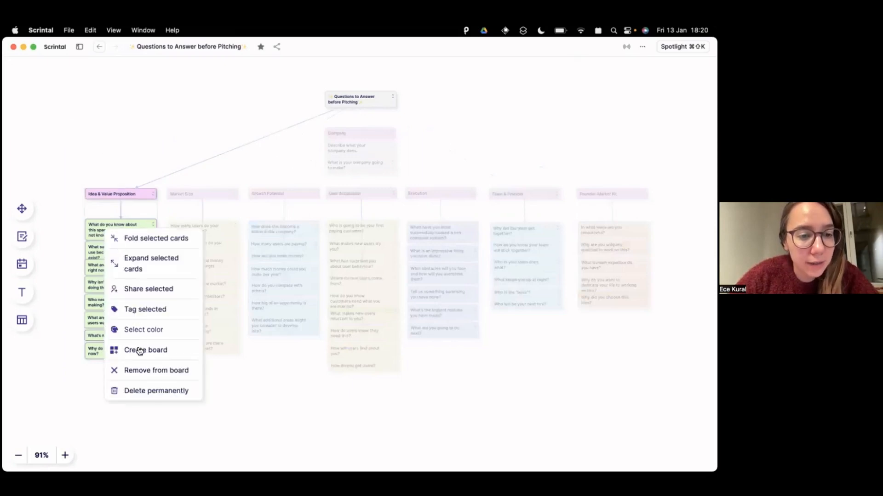
- Create a new board from the selected Idea & Value Proposition cards
click(145, 350)
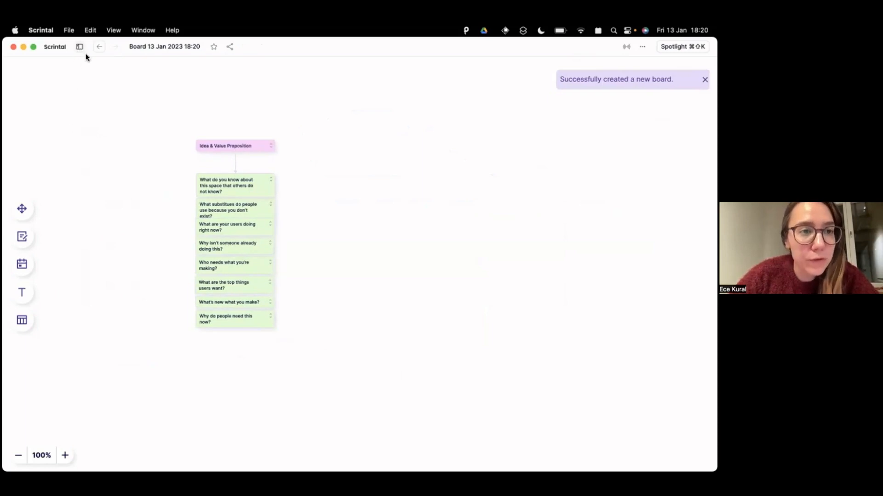
- Reopen the side panel on the new board
click(80, 46)
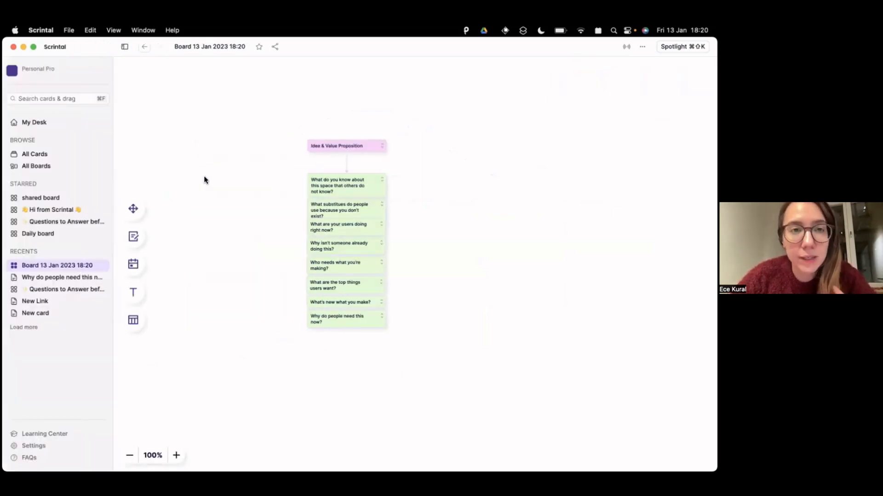
mouse_move(133, 320)
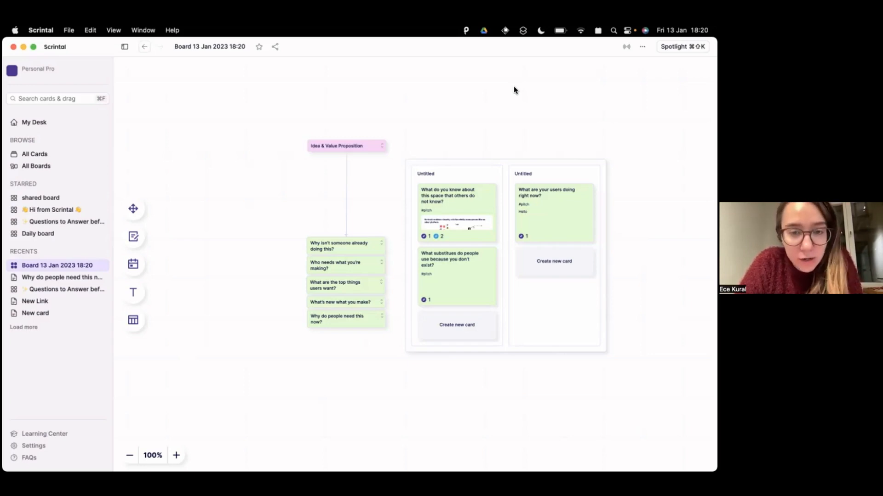
mouse_move(461, 226)
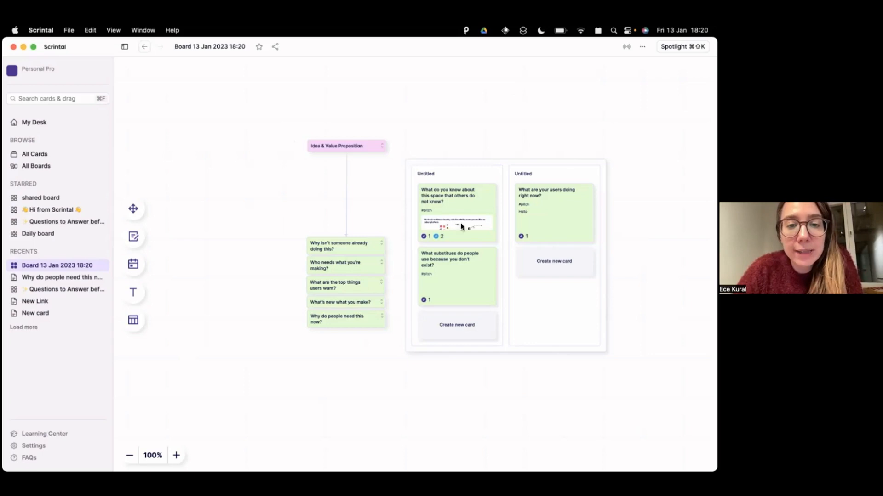
mouse_move(290, 264)
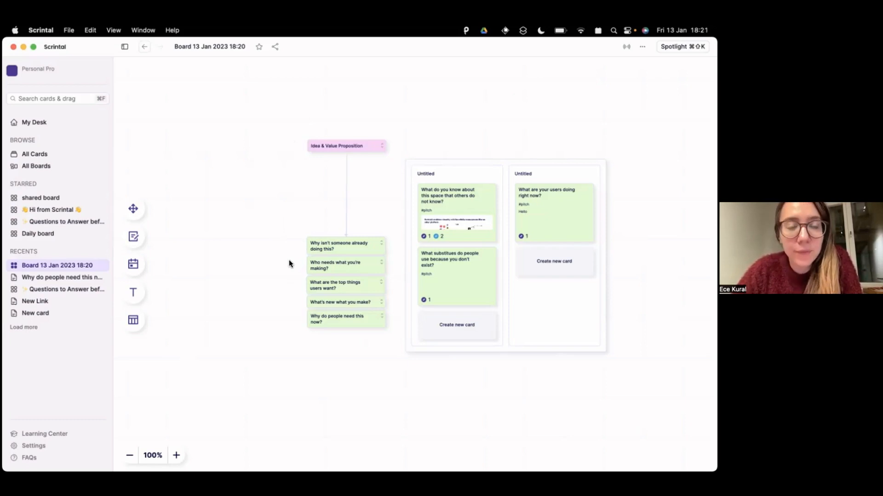
mouse_move(411, 179)
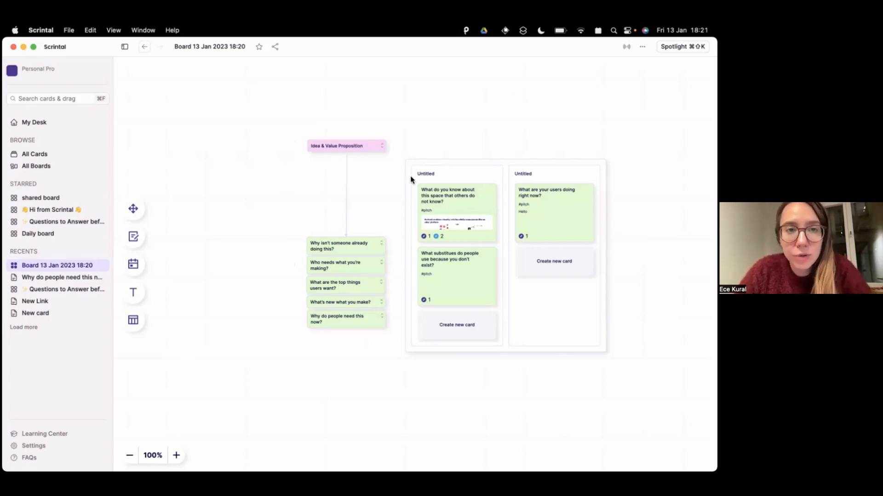
mouse_move(63, 120)
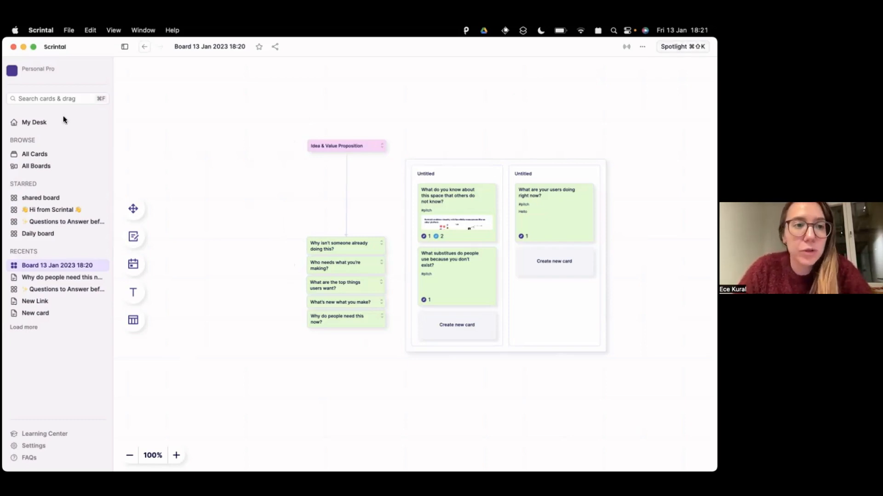
mouse_move(236, 168)
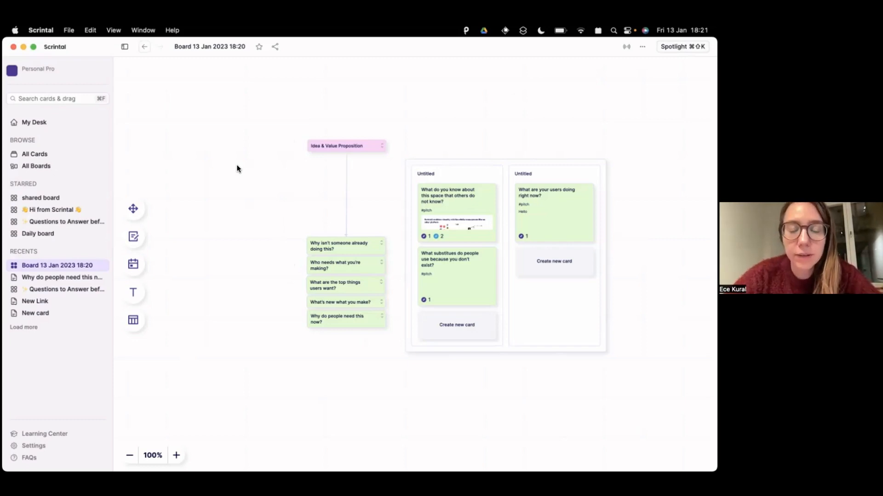
mouse_move(447, 196)
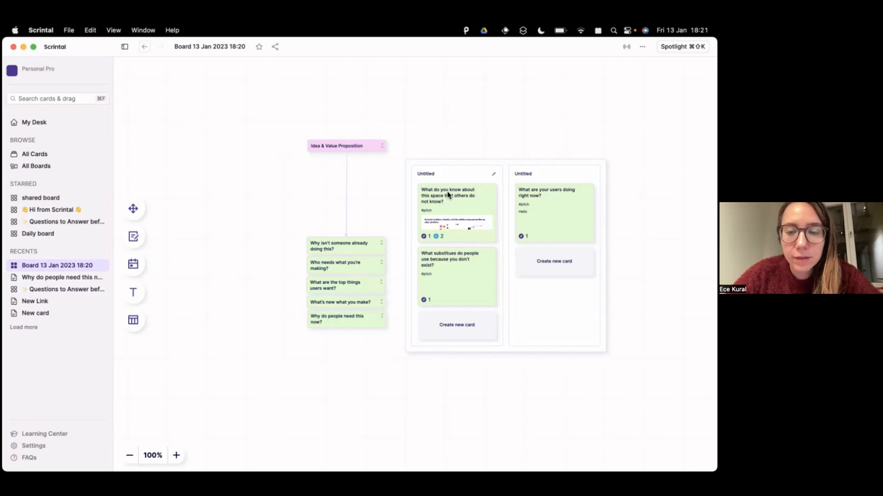
mouse_move(439, 270)
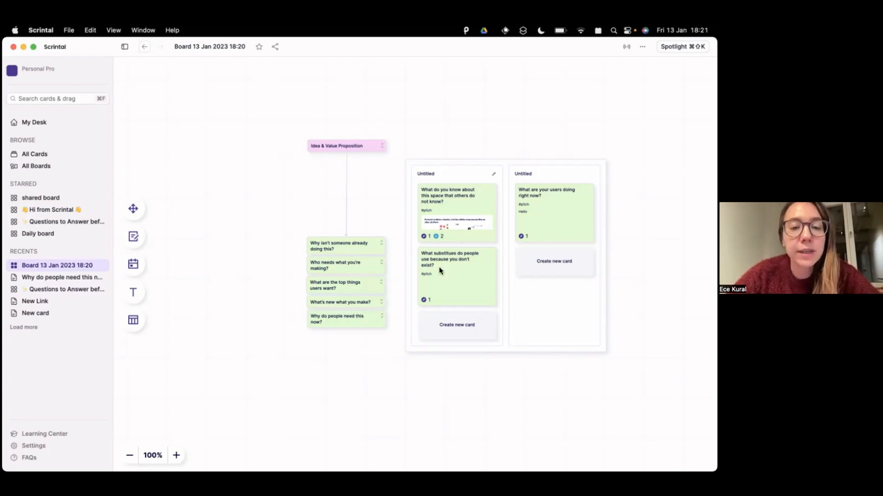
- Open the Idea & Value Proposition card and scroll past its Product questions to the Outcome Mapping video
click(336, 146)
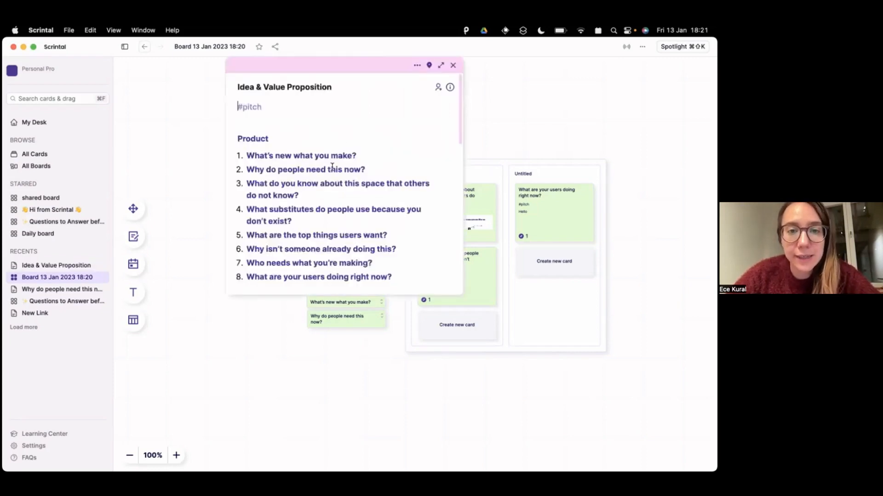
scroll(down, 3)
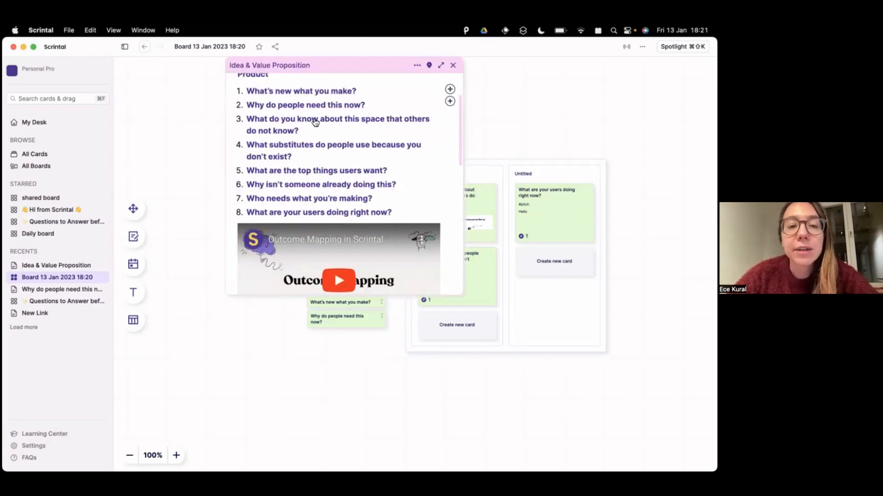
scroll(up, 3)
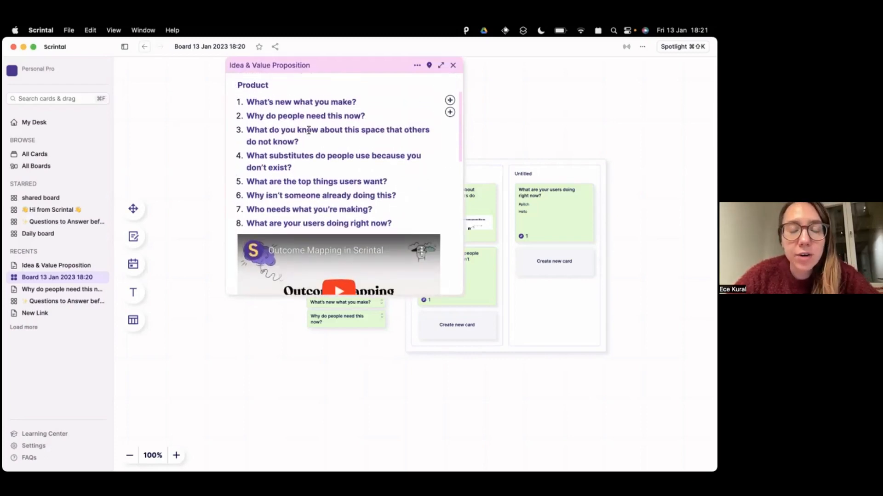
scroll(down, 3)
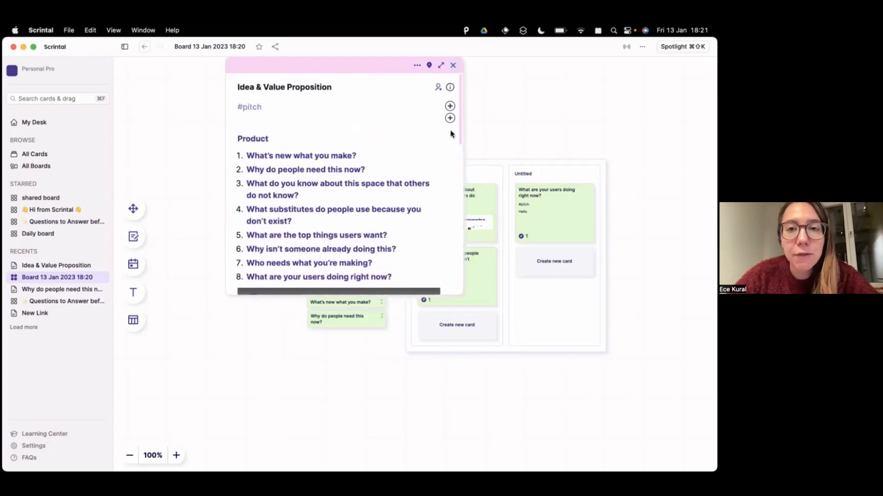
click(452, 65)
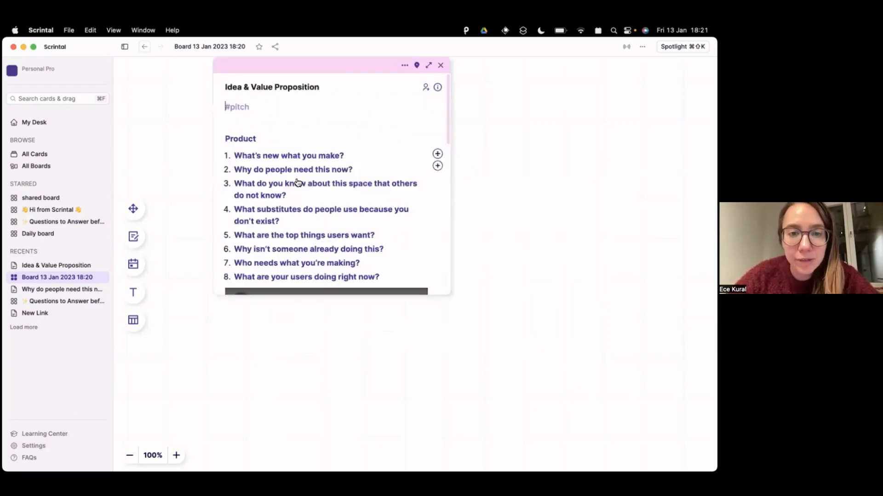
scroll(down, 3)
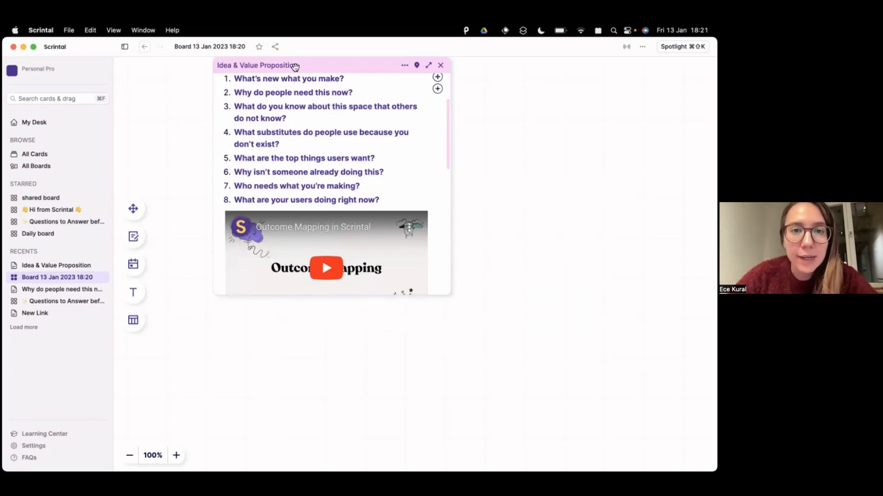
- Open the linked 'What's new what you make?' card, pin it to the board, and close Idea & Value Proposition
click(288, 79)
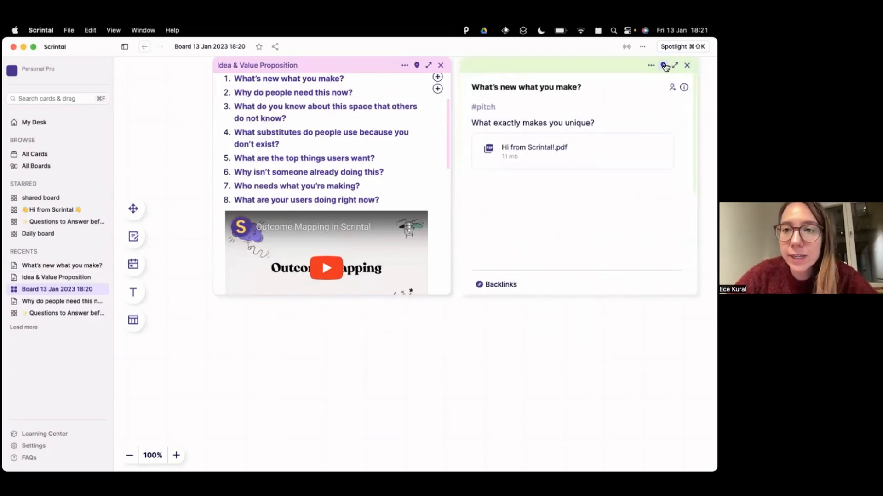
click(687, 65)
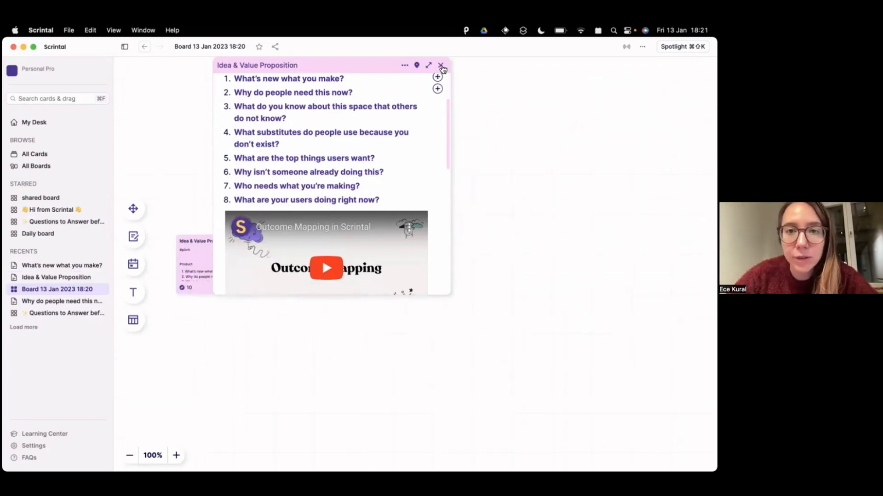
click(443, 66)
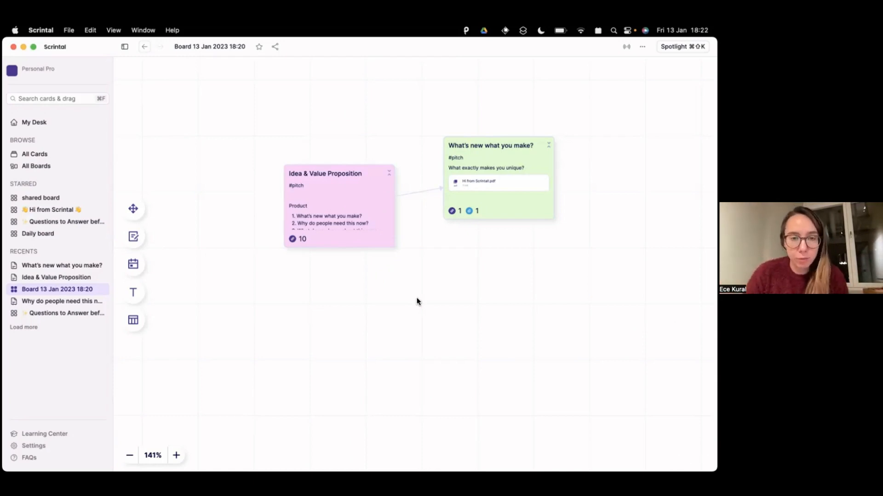
mouse_move(206, 325)
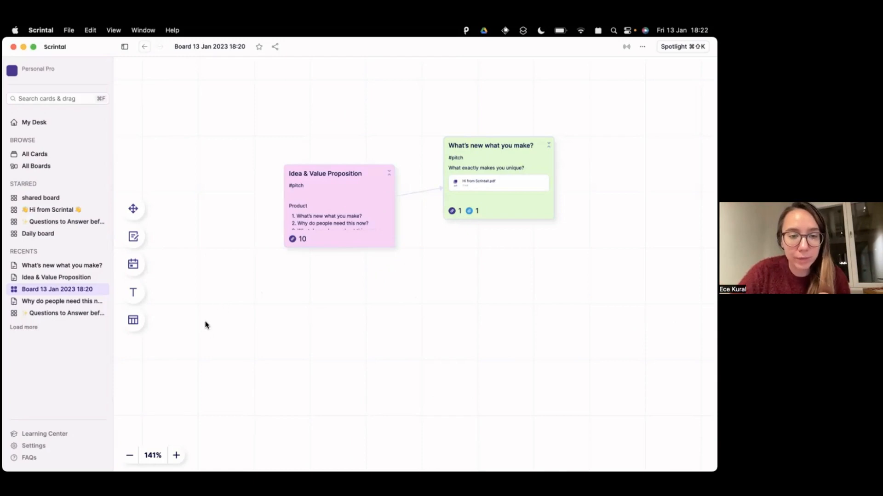
mouse_move(378, 368)
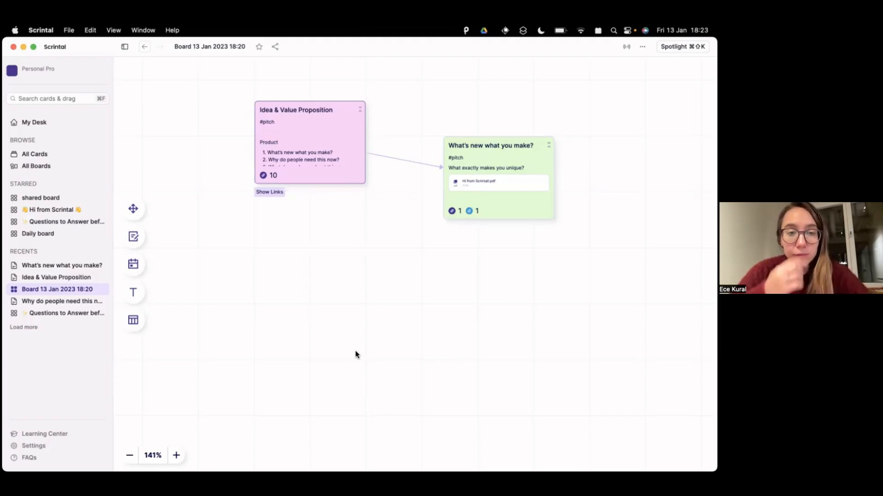
mouse_move(223, 114)
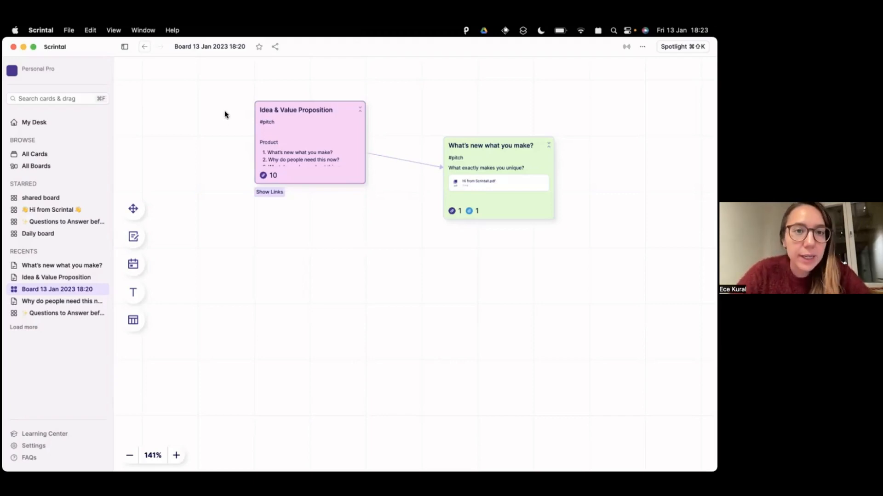
mouse_move(265, 78)
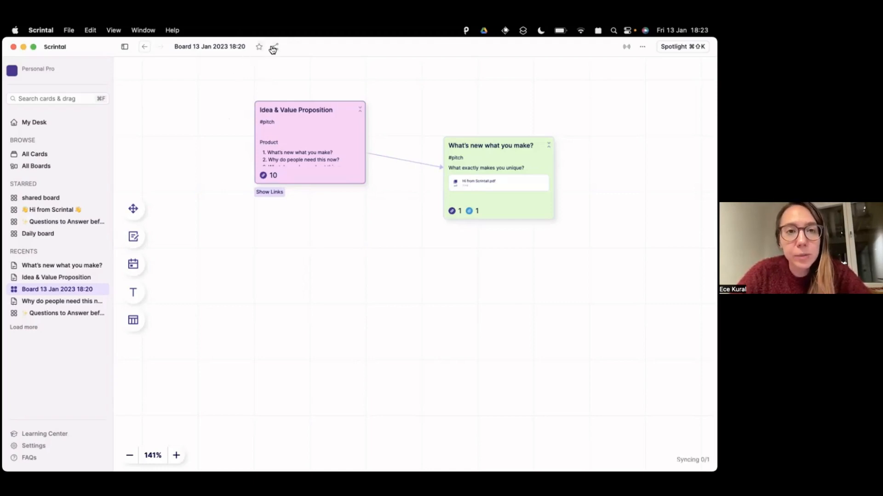
- Open the board's share dialog and switch to its Publish options
click(274, 46)
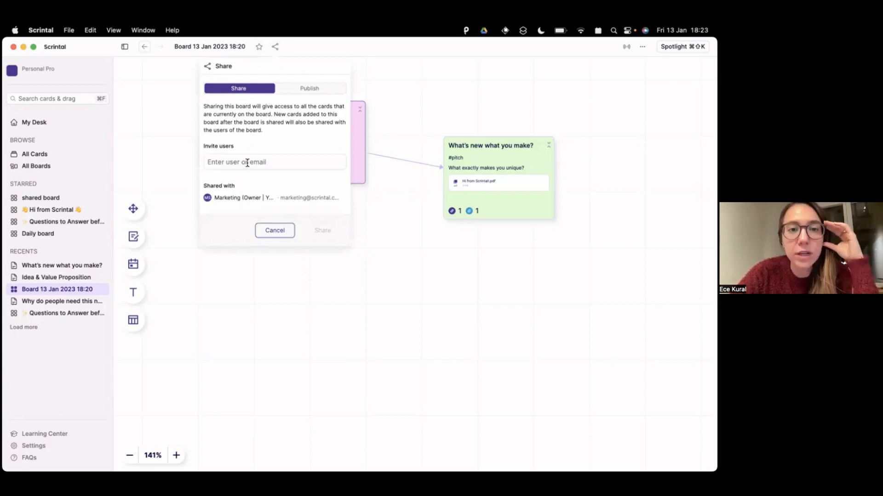
mouse_move(449, 108)
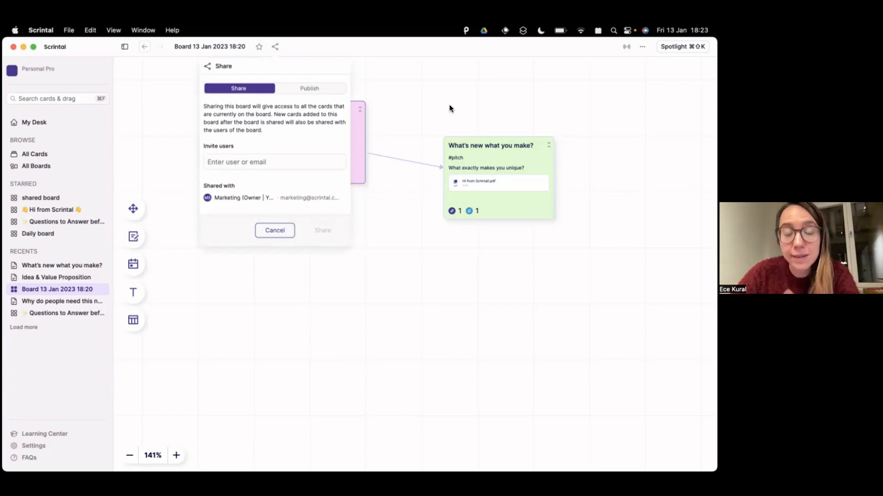
click(309, 88)
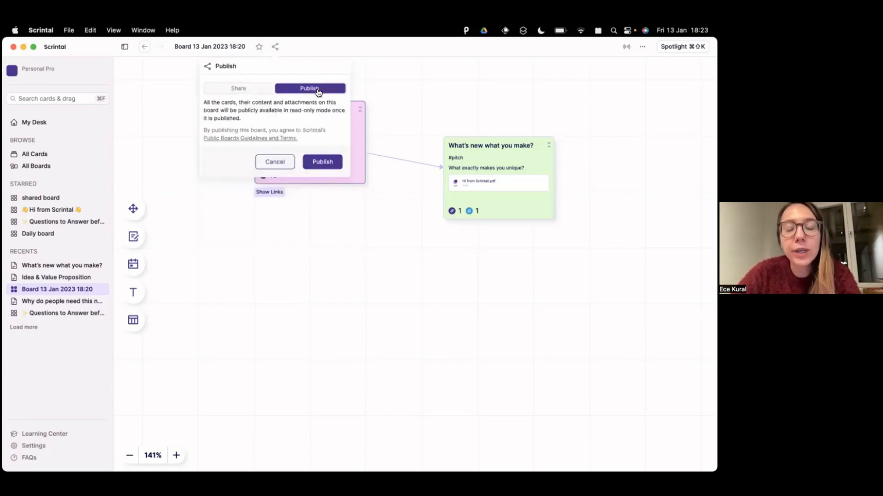
mouse_move(321, 120)
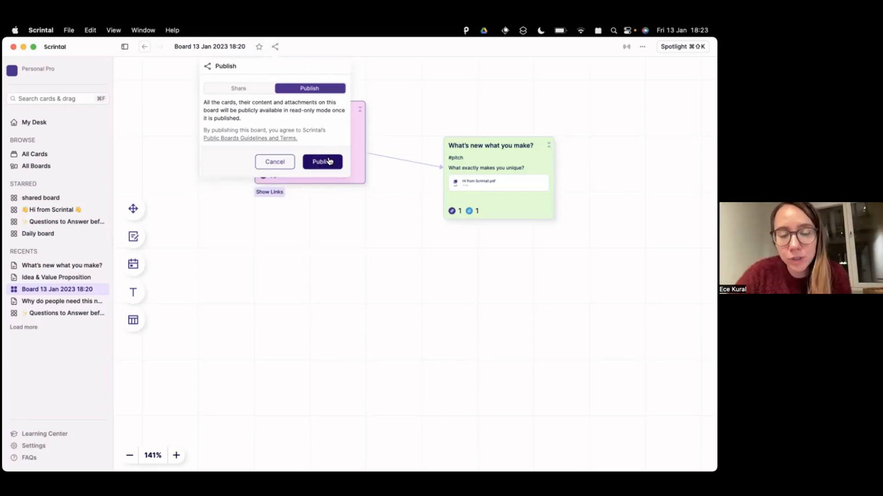
mouse_move(392, 135)
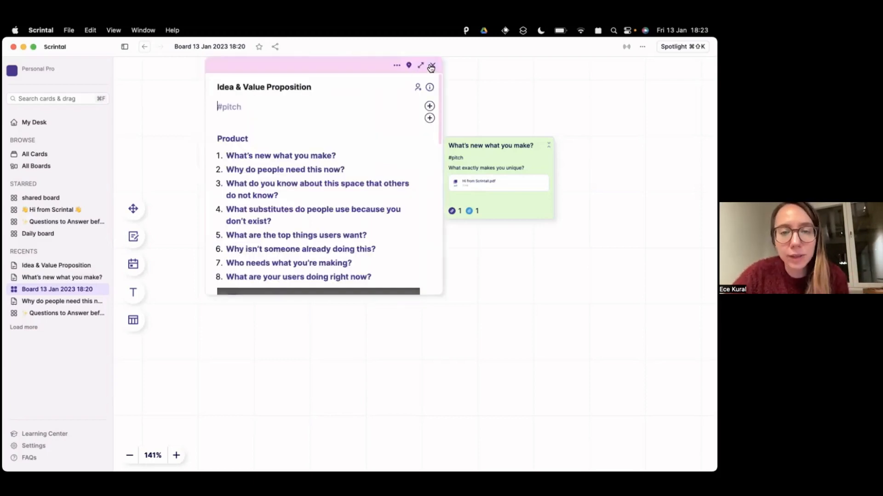
- Close the open Idea & Value Proposition card, leaving both linked cards on the board
click(431, 66)
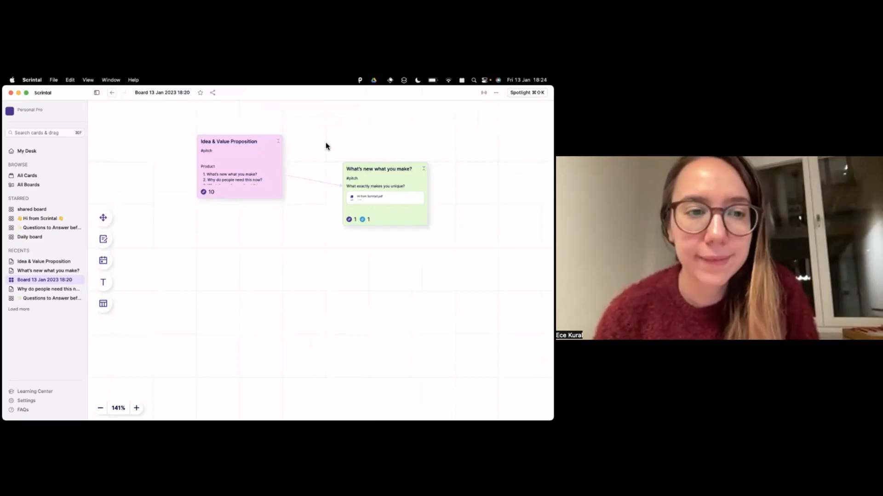
mouse_move(275, 303)
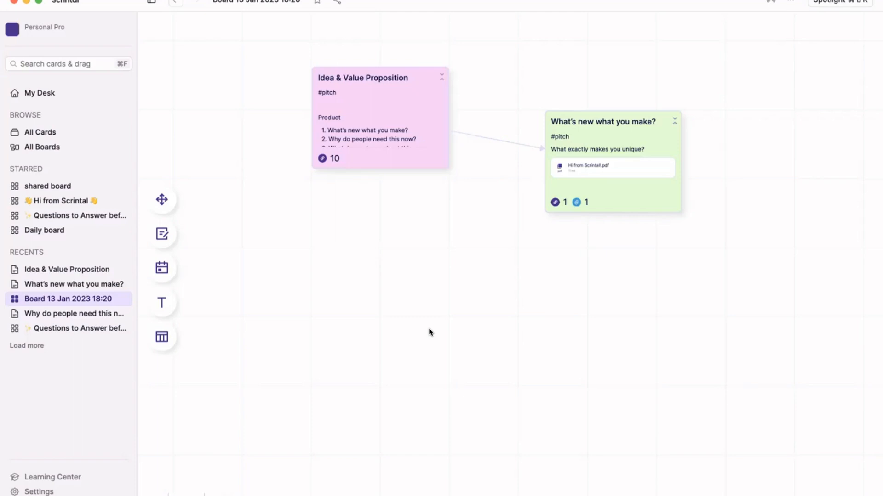
mouse_move(268, 46)
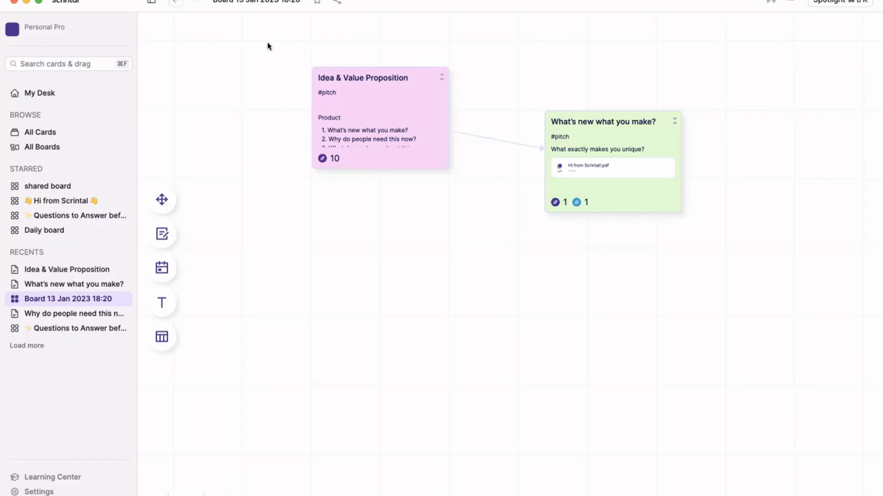